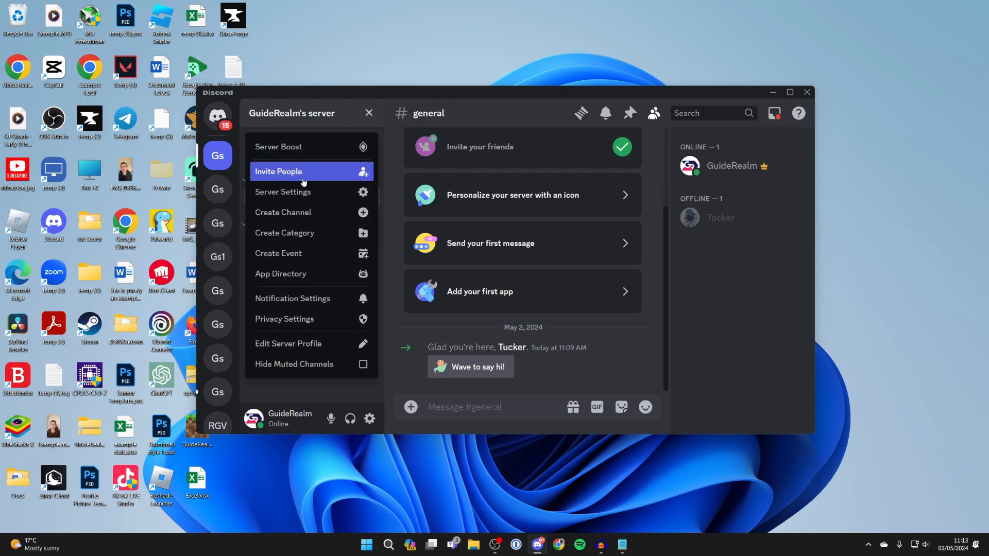
- Go to the server's Roles settings page, showing the existing 'new role'
{"action": "left_click", "coordinate": [282, 191]}
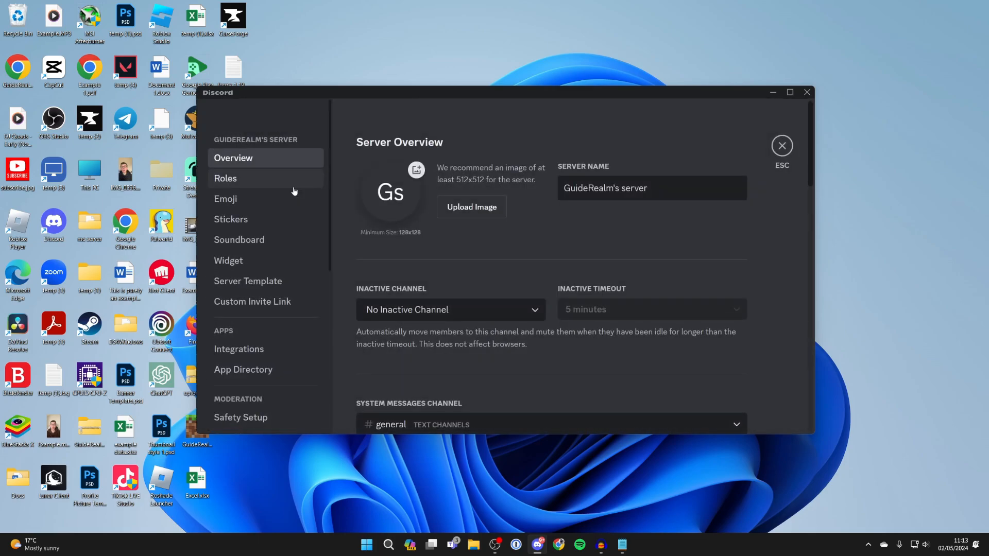
{"action": "left_click", "coordinate": [225, 178]}
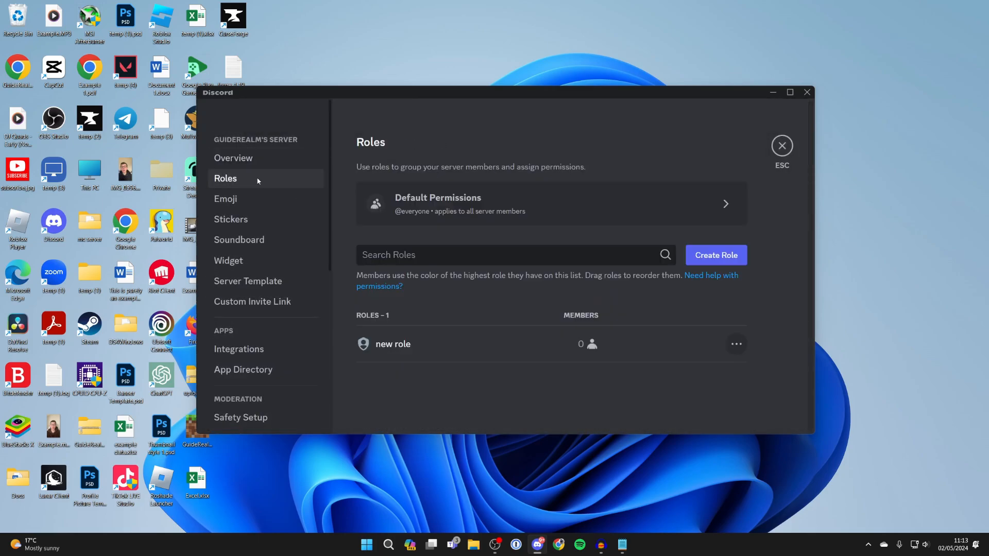
{"action": "mouse_move", "coordinate": [384, 239]}
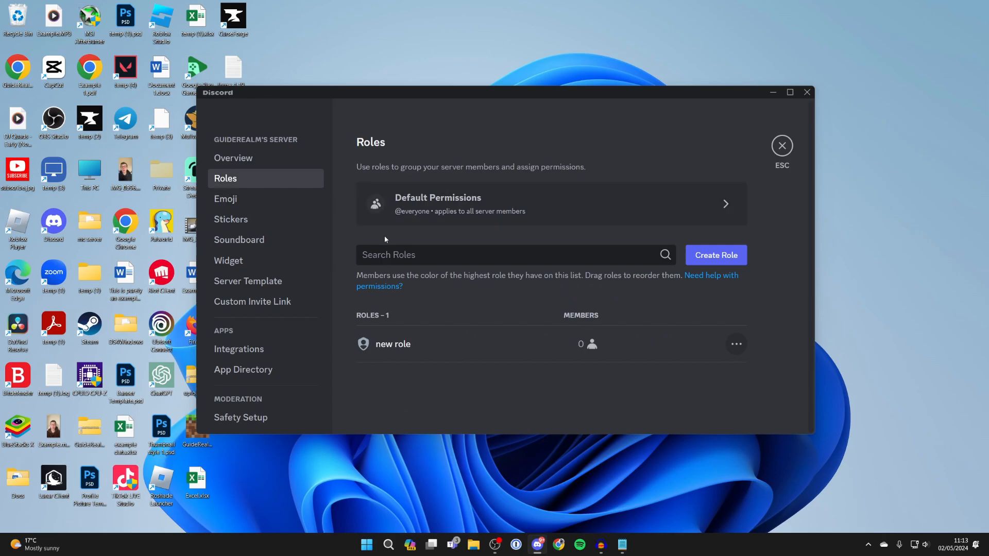
- Create a role named 'Example' with the green colour and save the changes
{"action": "left_click", "coordinate": [392, 344]}
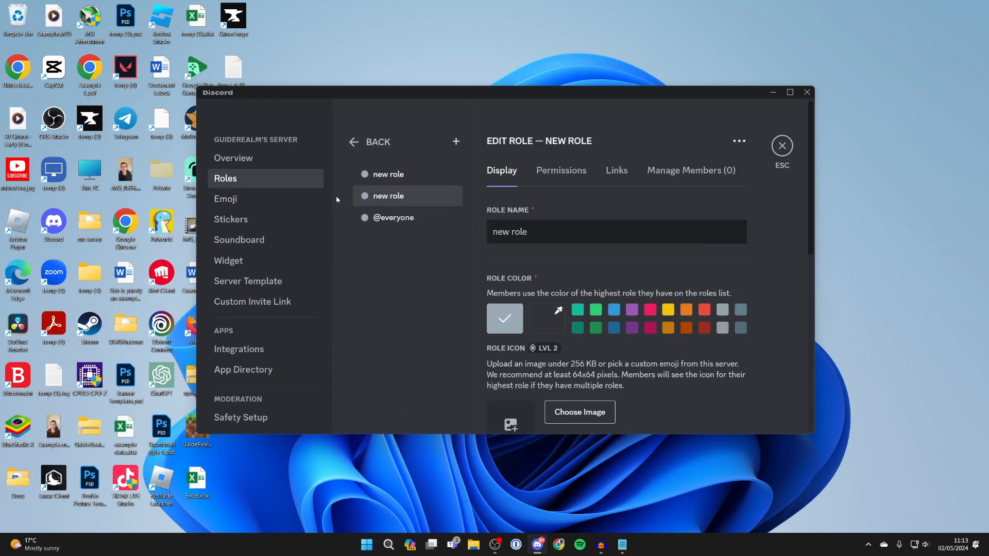
{"action": "type", "text": "E"}
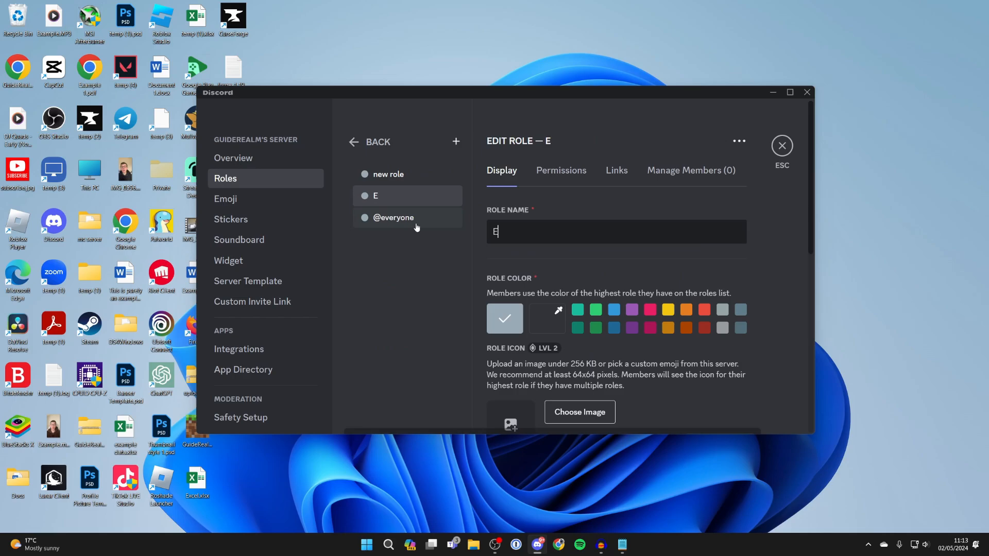
{"action": "type", "text": "xamle"}
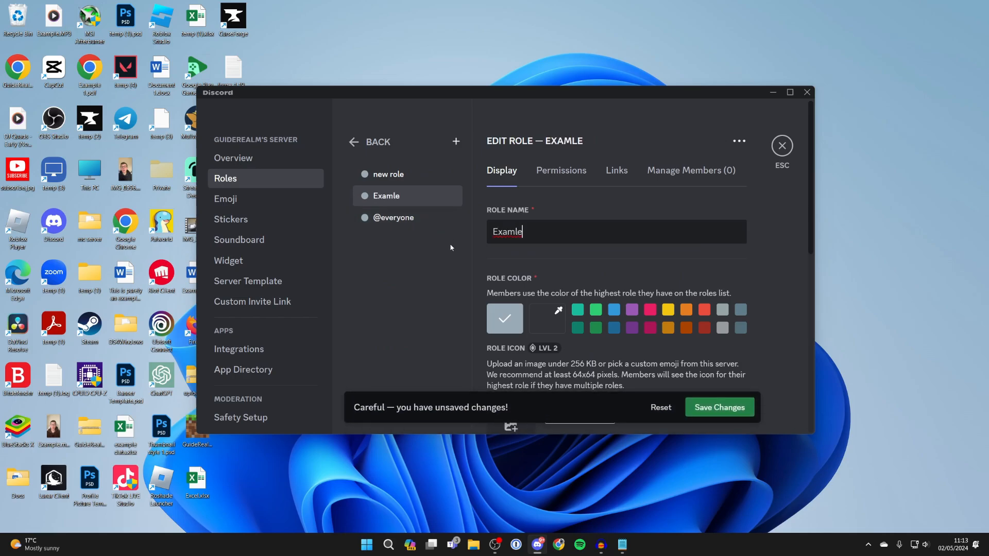
{"action": "mouse_move", "coordinate": [455, 141]}
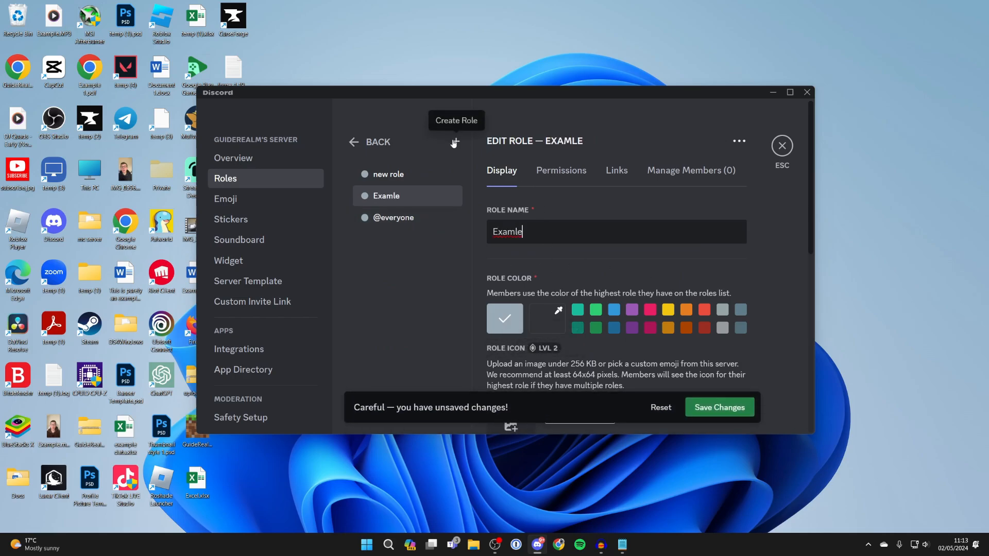
{"action": "mouse_move", "coordinate": [569, 254]}
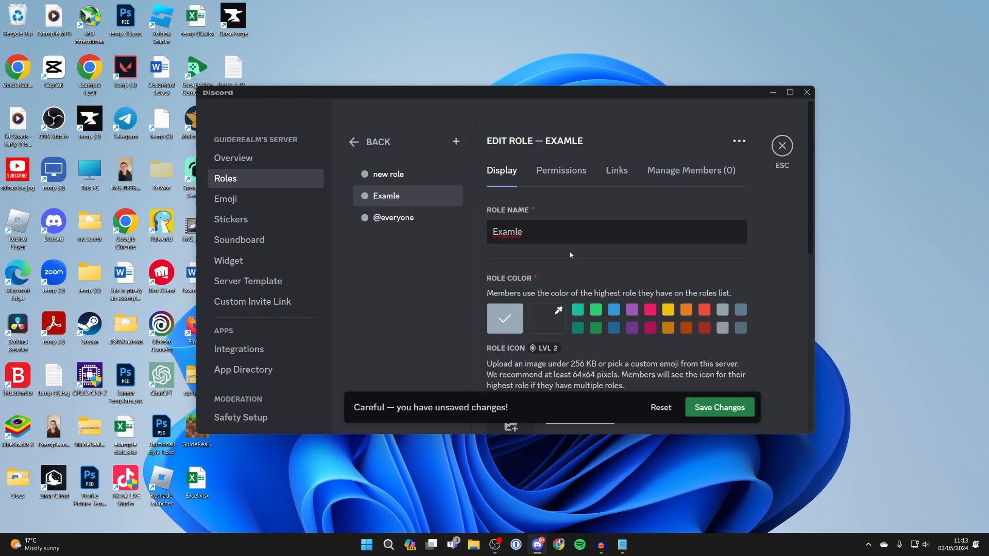
{"action": "left_click", "coordinate": [594, 309]}
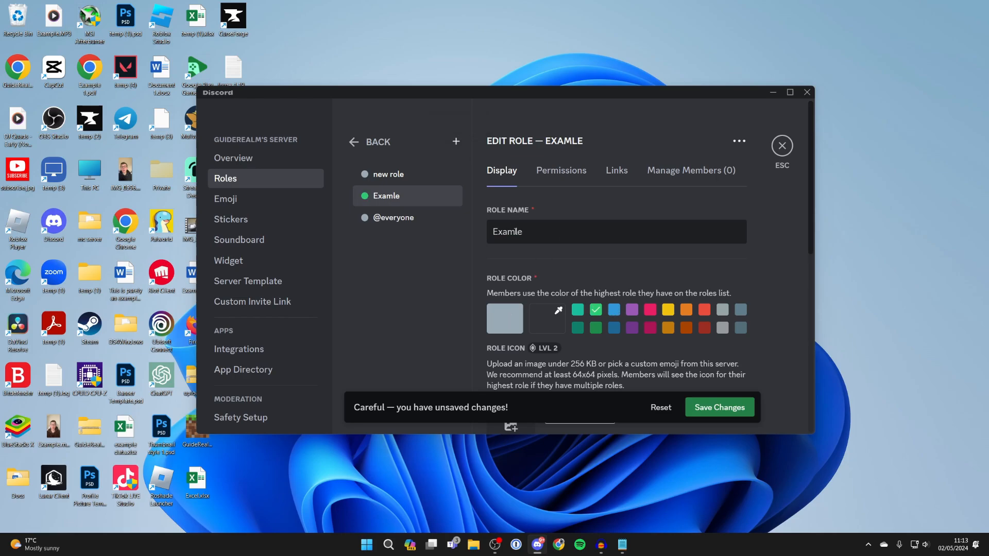
{"action": "left_click", "coordinate": [718, 407]}
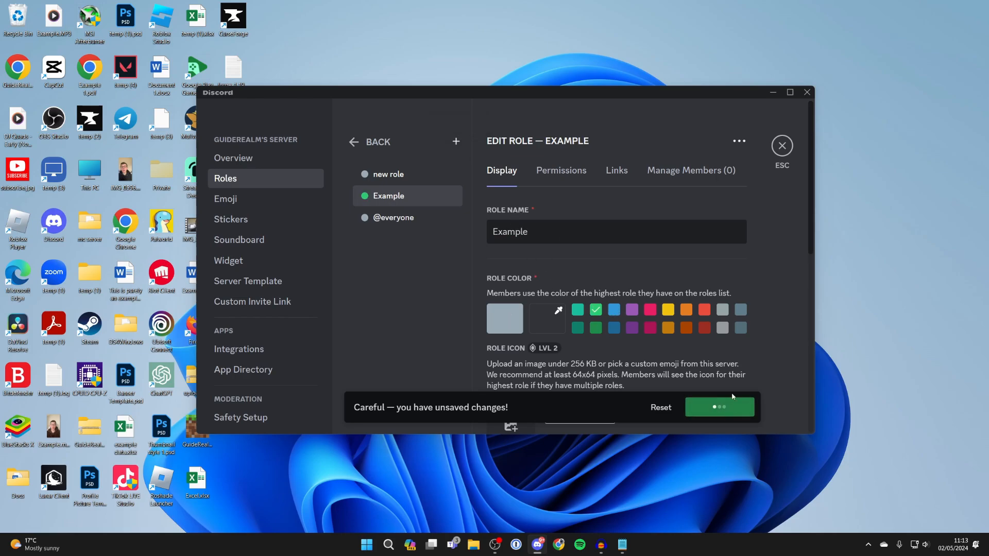
- Move to the Example role's Permissions view
{"action": "scroll", "scroll_direction": "down", "scroll_amount": 3}
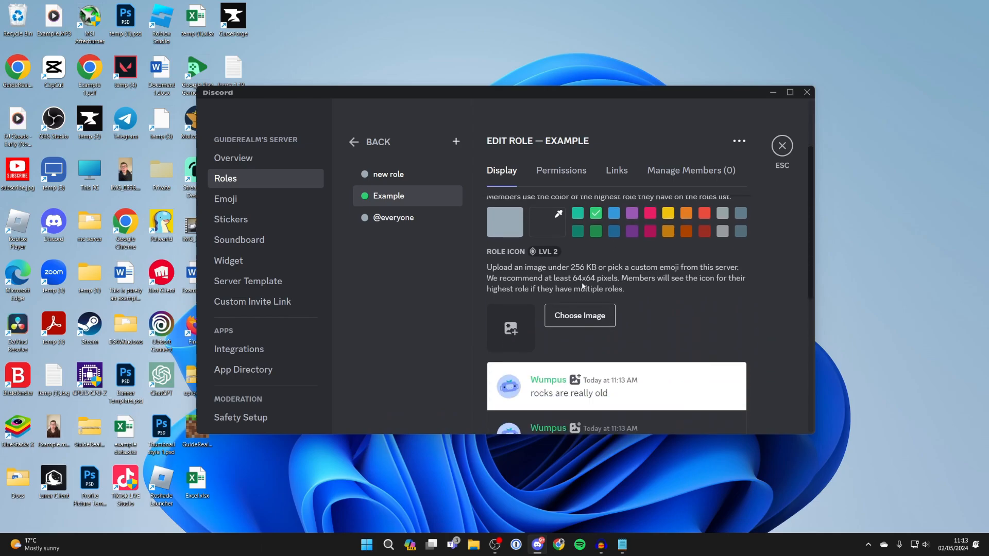
{"action": "scroll", "scroll_direction": "down", "scroll_amount": 3}
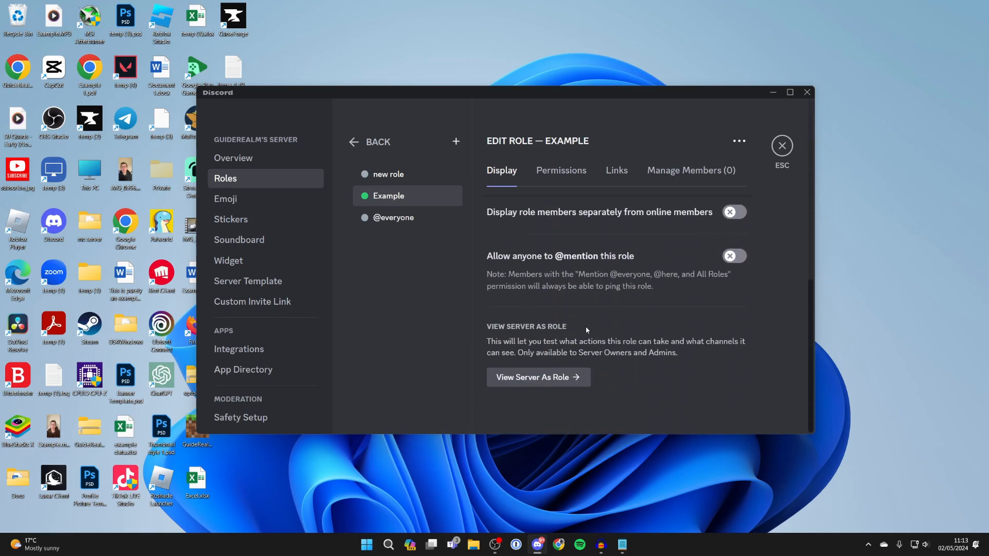
{"action": "left_click", "coordinate": [560, 170]}
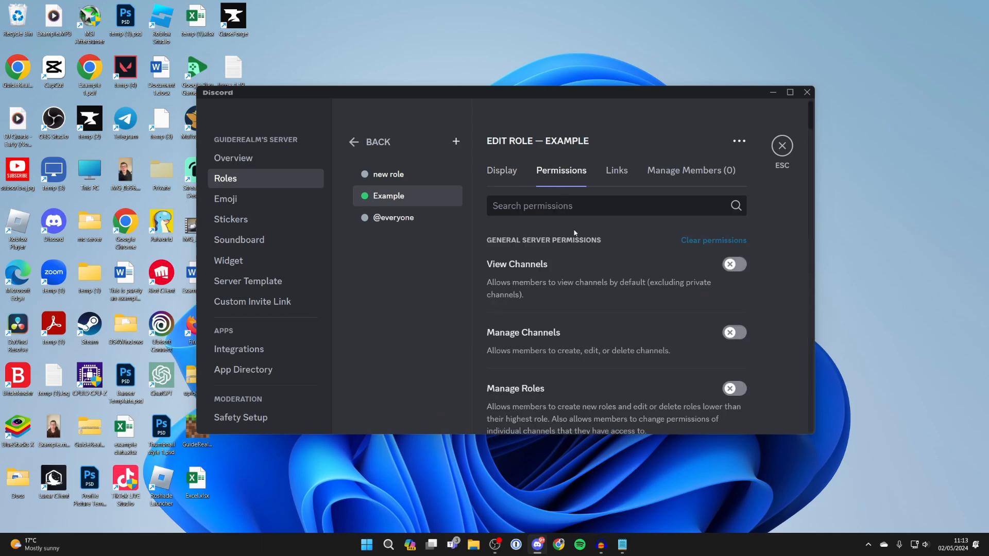
- Turn on the Kick Members permission for the Example role
{"action": "scroll", "scroll_direction": "down", "scroll_amount": 3}
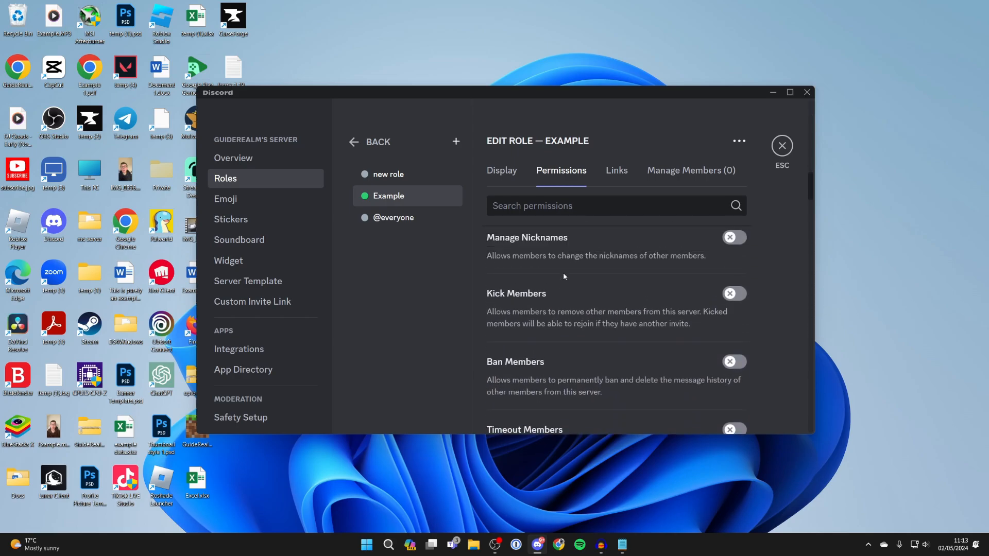
{"action": "left_click", "coordinate": [733, 295]}
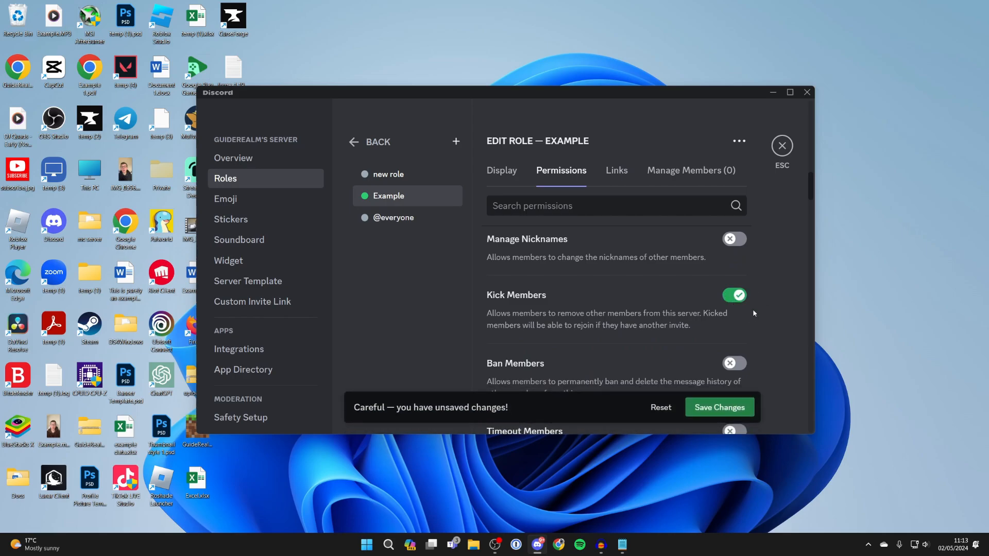
{"action": "scroll", "scroll_direction": "up", "scroll_amount": 3}
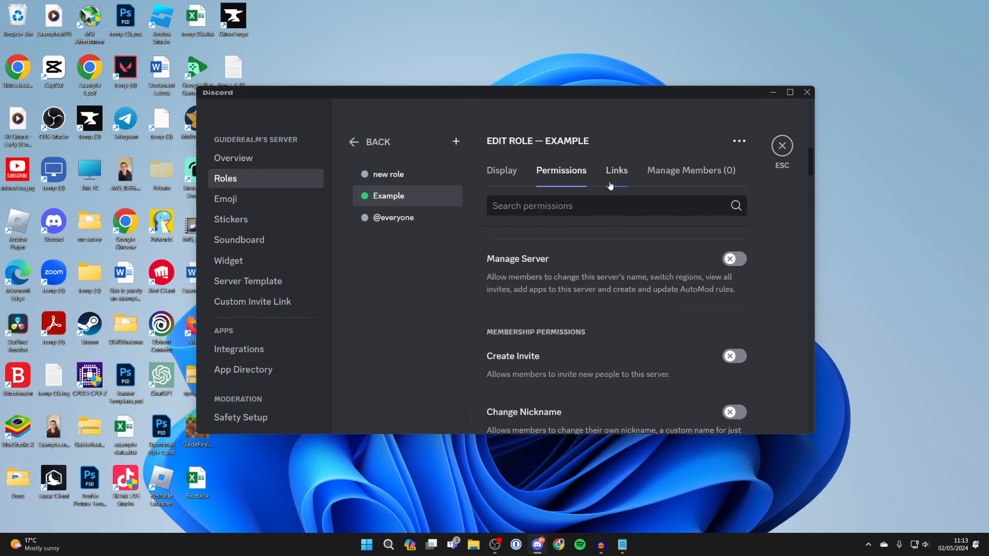
{"action": "left_click", "coordinate": [616, 170]}
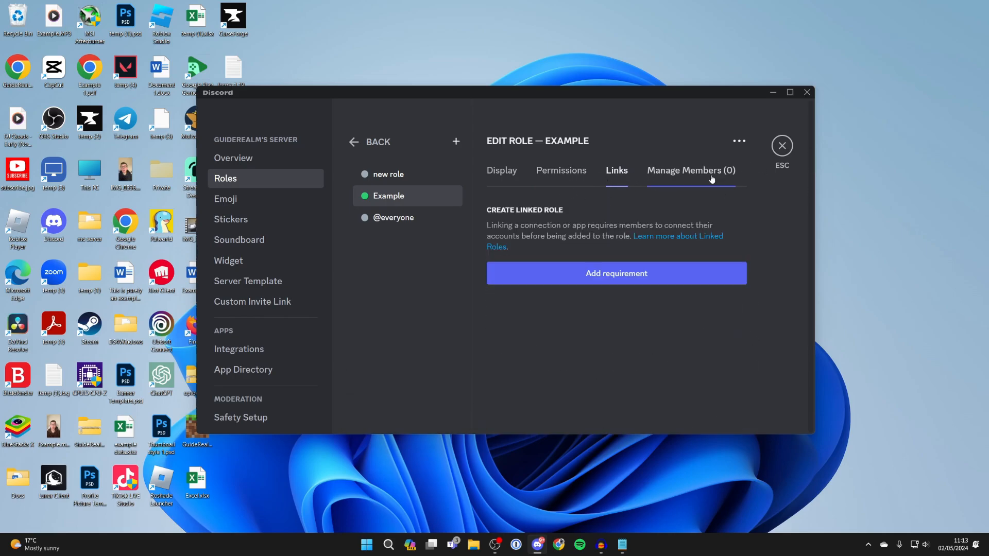
- Add Tucker as a member of the Example role and leave server settings
{"action": "left_click", "coordinate": [690, 170]}
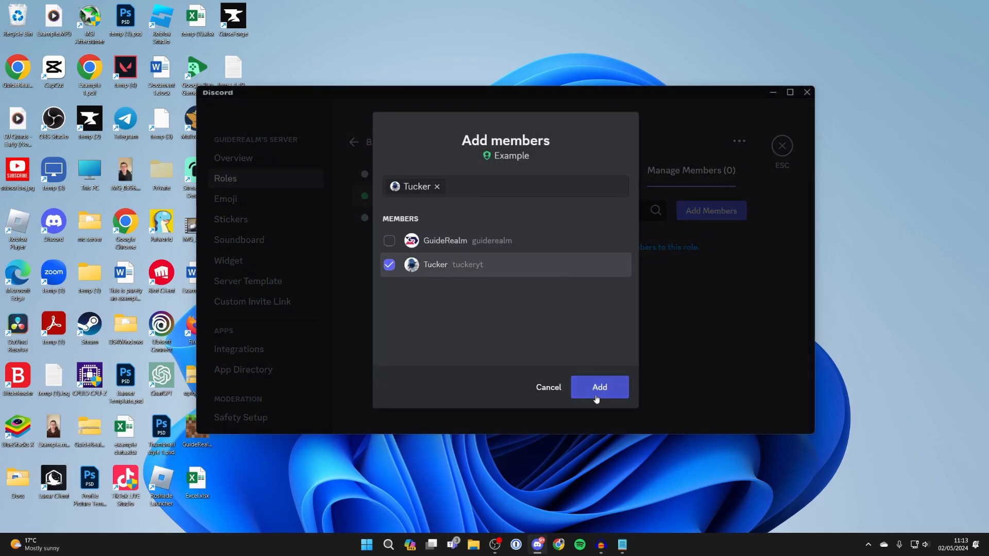
{"action": "left_click", "coordinate": [598, 386]}
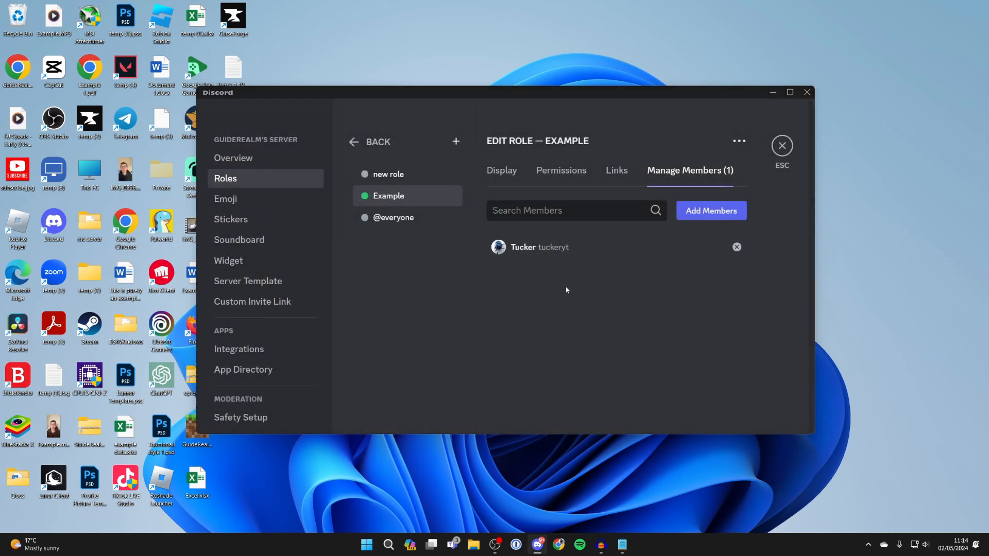
{"action": "left_click", "coordinate": [782, 145]}
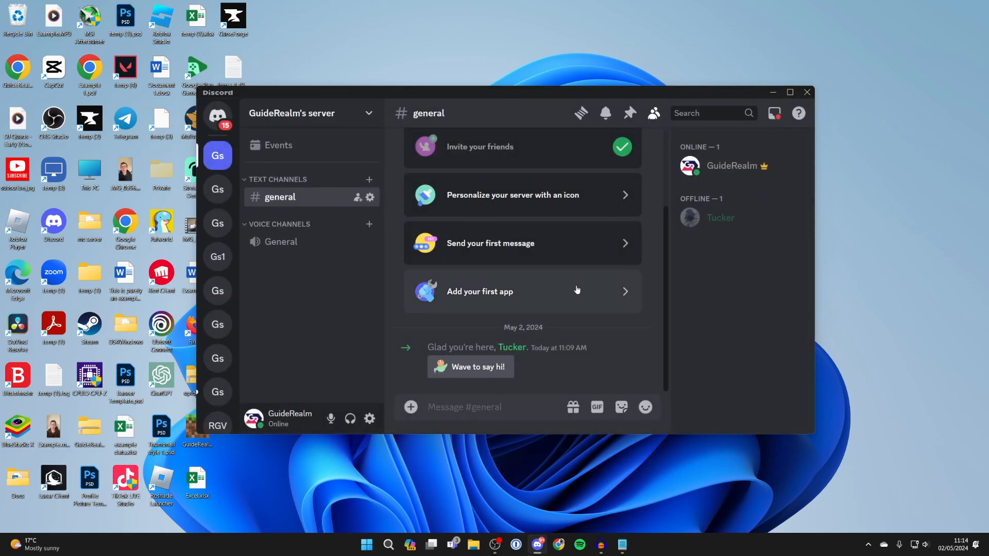
{"action": "mouse_move", "coordinate": [757, 283]}
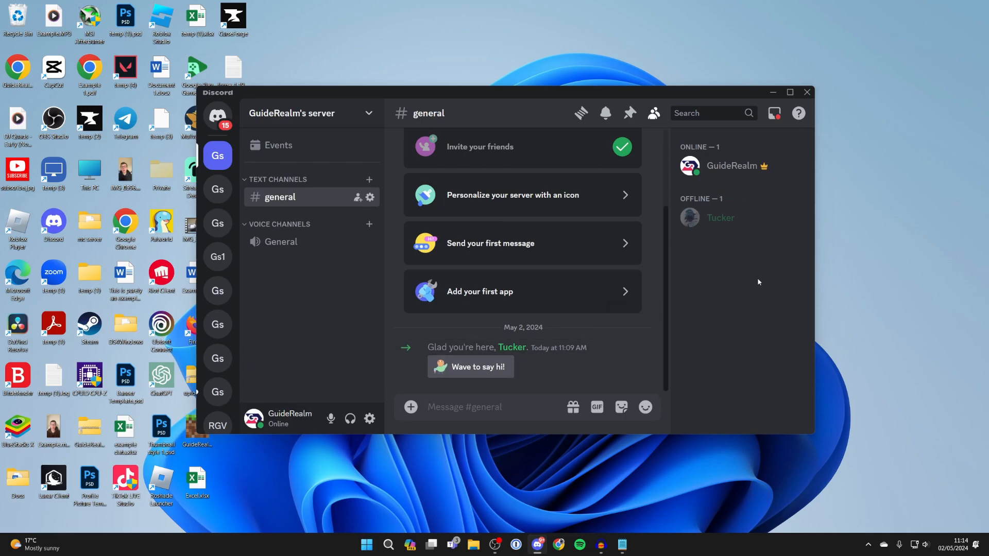
{"action": "mouse_move", "coordinate": [719, 217]}
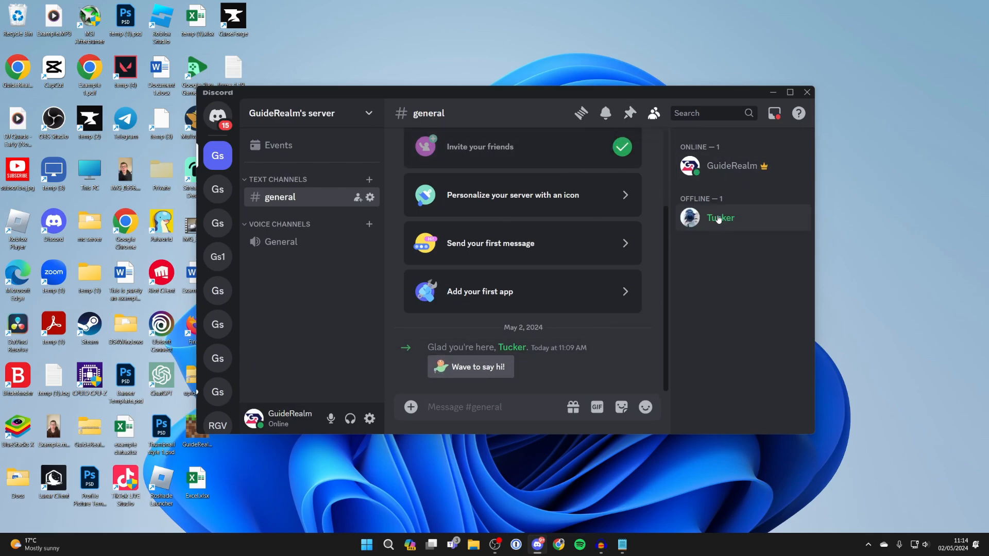
{"action": "left_click", "coordinate": [720, 217]}
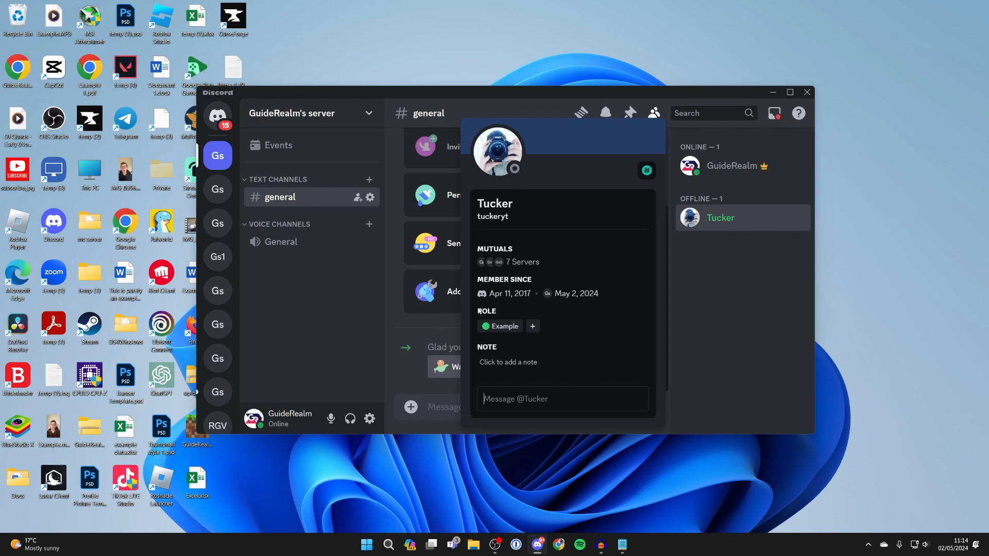
{"action": "left_click", "coordinate": [533, 326]}
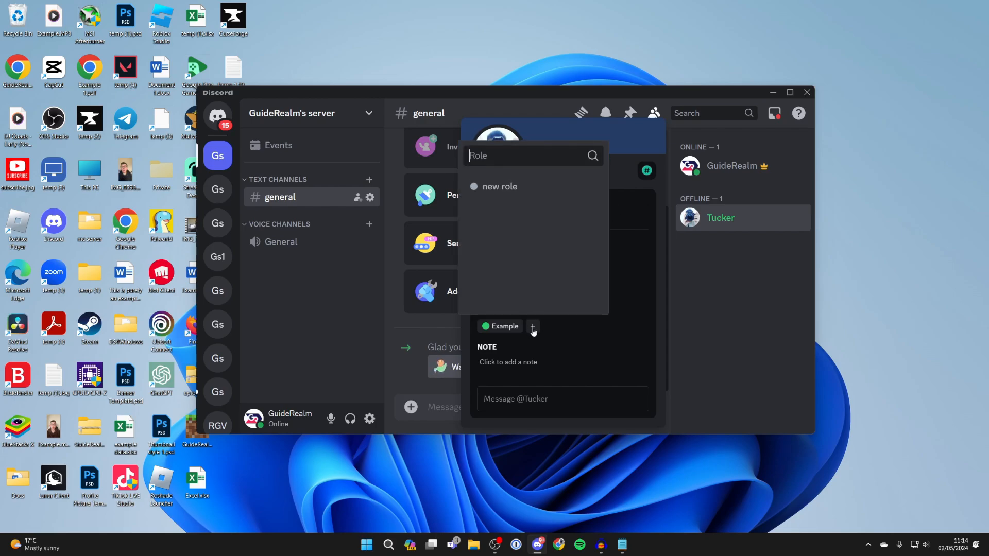